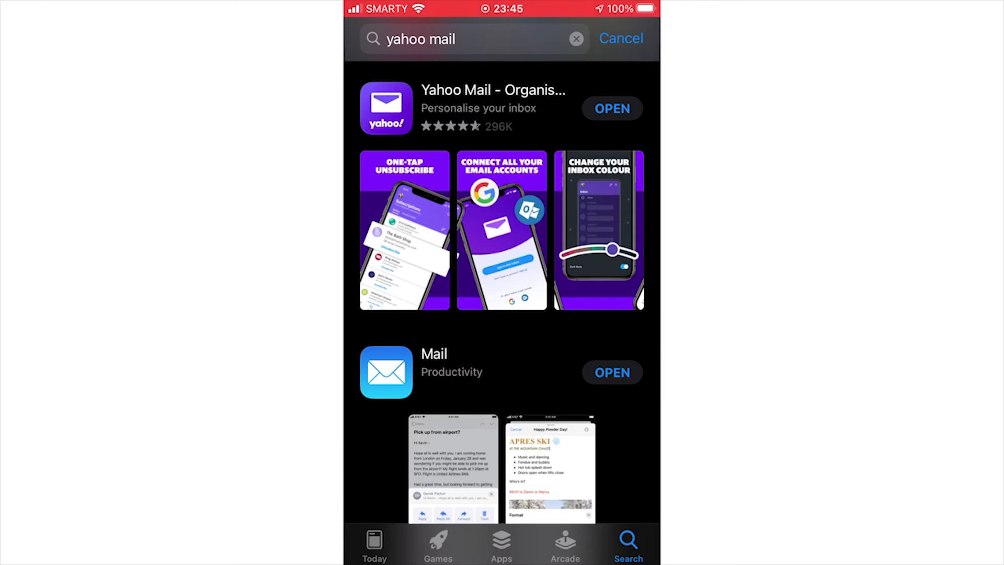
Launch Yahoo Mail from the App Store and start Sign up, continuing through the yahoo.com sign-in prompt.
left_click(611, 107)
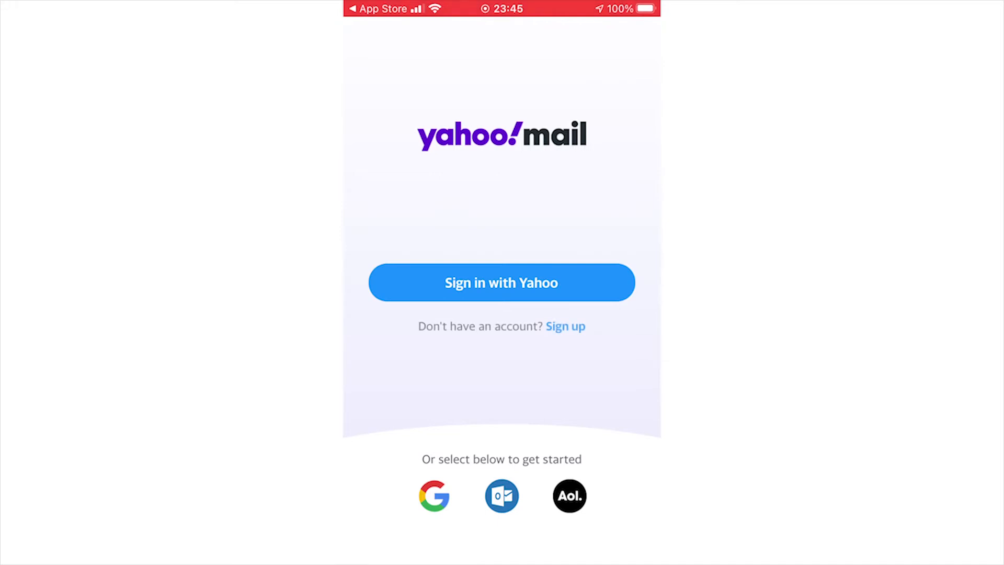
left_click(501, 283)
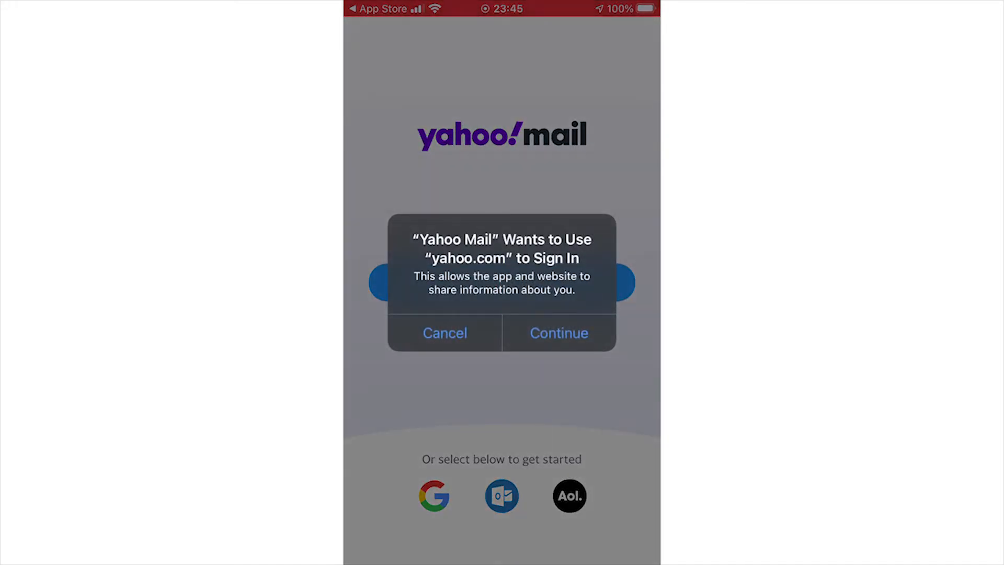
left_click(557, 332)
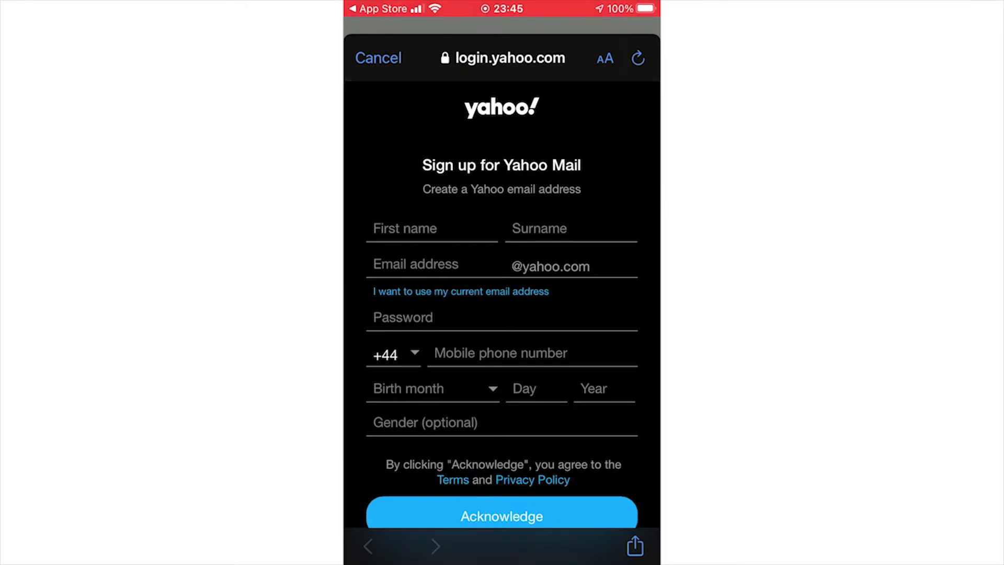
Enter first name 'example' and surname 'cow' on the sign-up form.
left_click(431, 229)
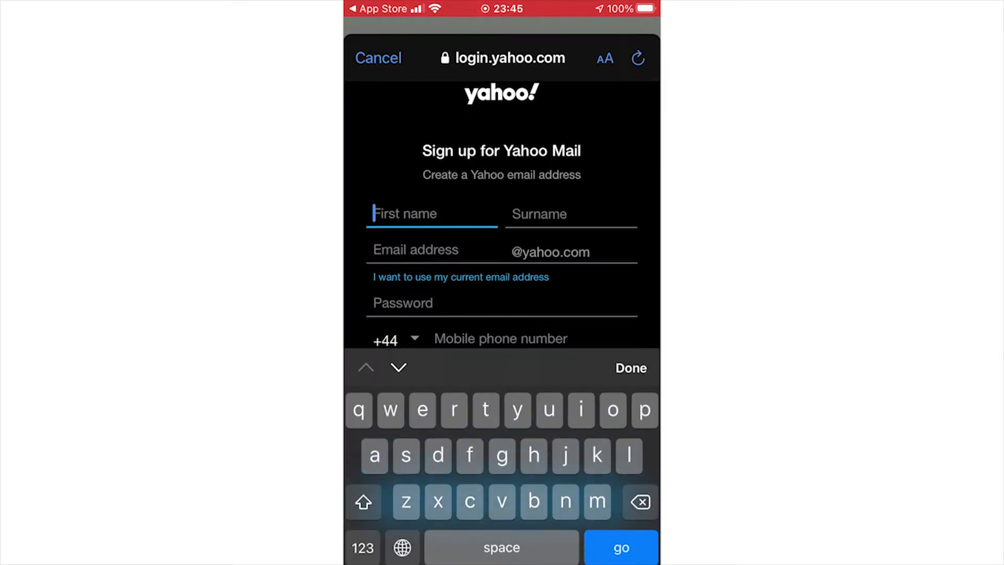
type("exa")
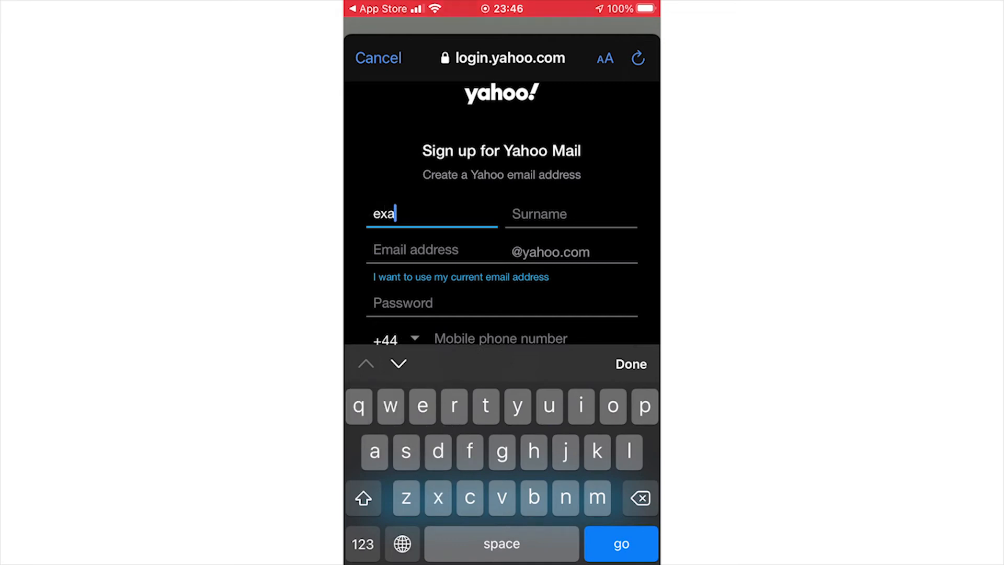
type("mple")
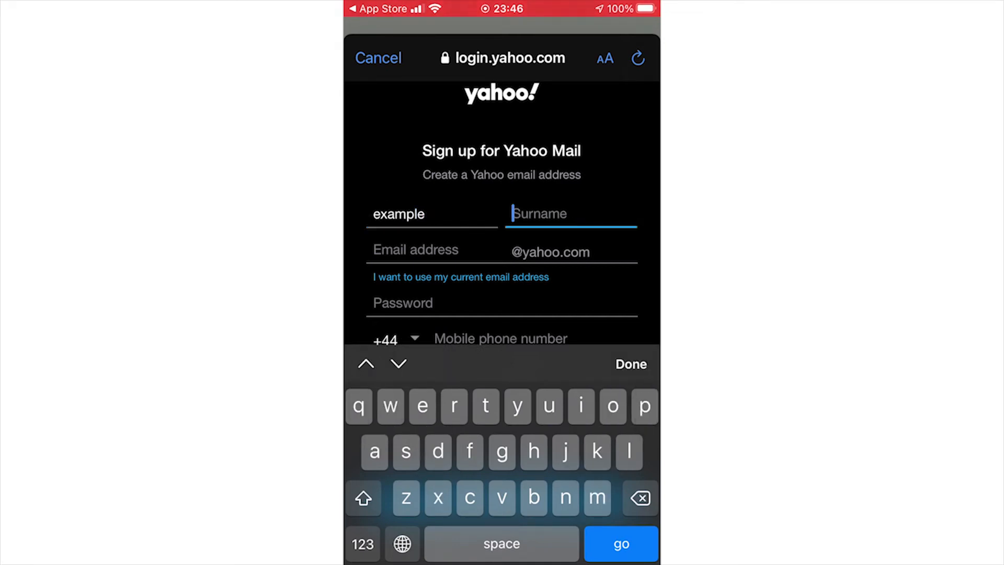
type("cow")
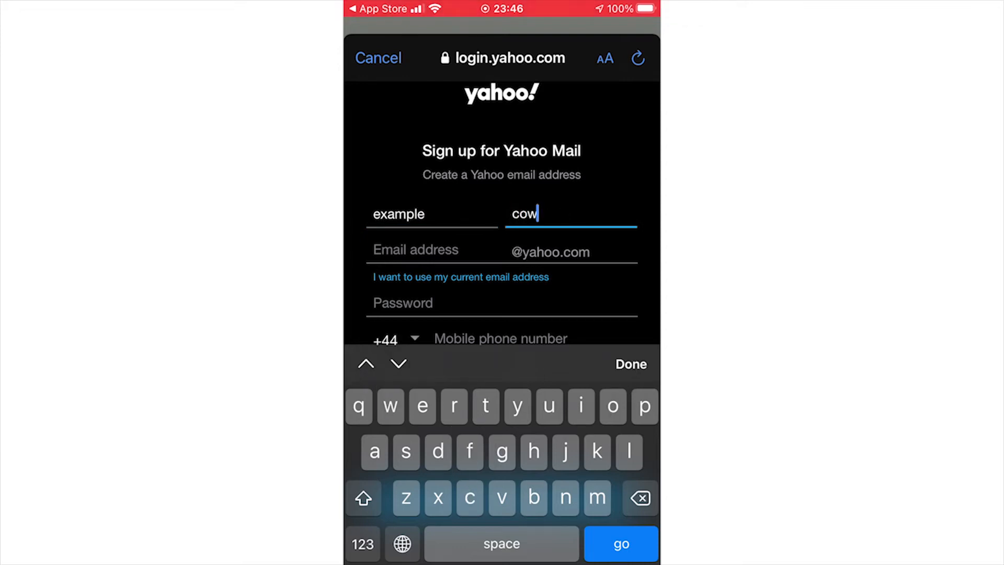
left_click(435, 250)
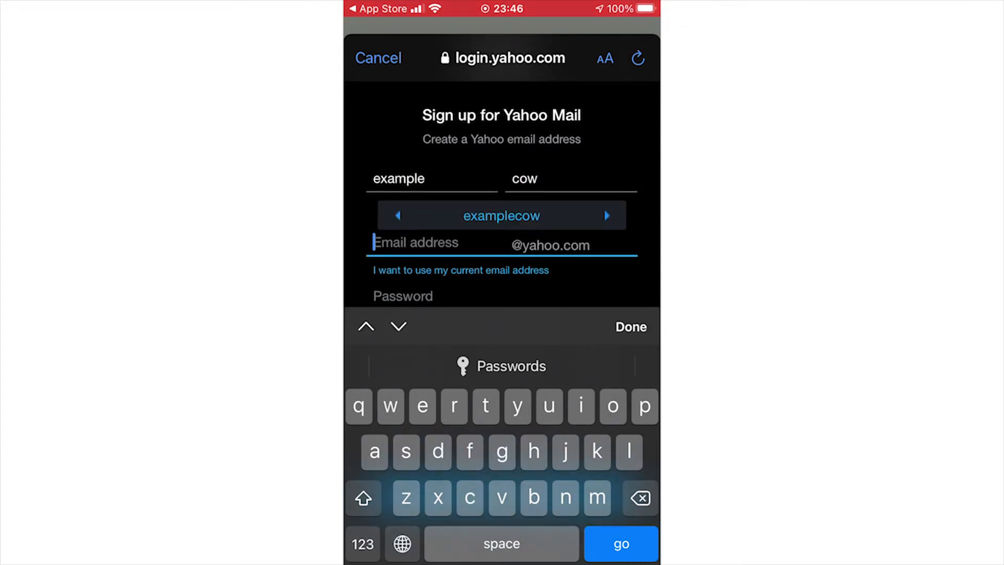
type("exa")
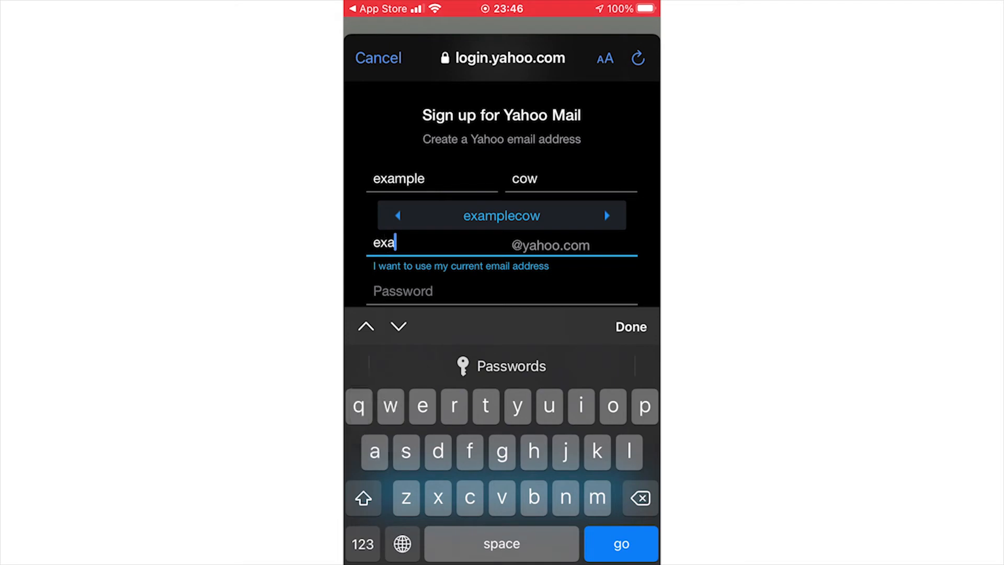
type("mple")
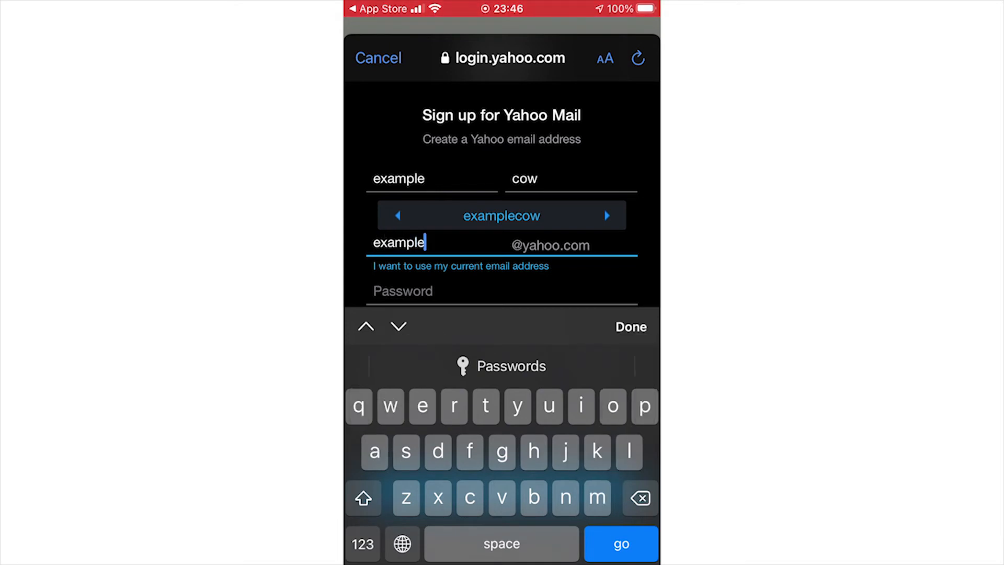
left_click(612, 406)
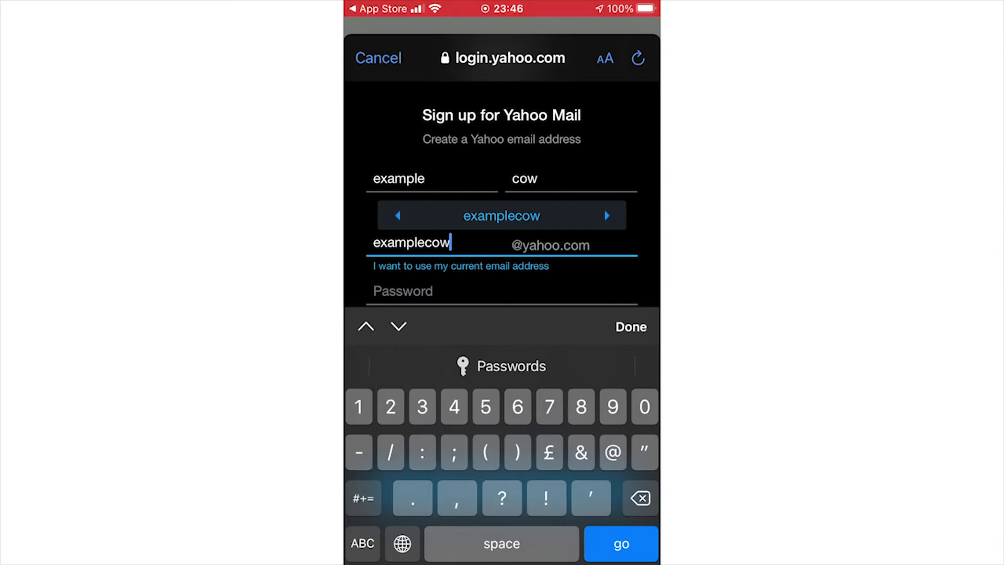
type("123")
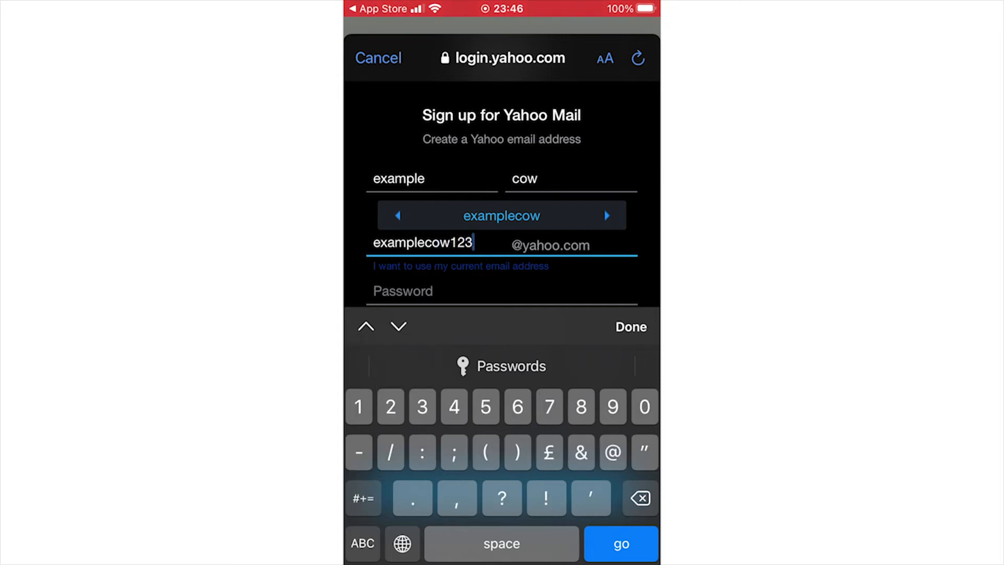
Fill in the birth month, day and year on the sign-up form.
scroll("up", 3)
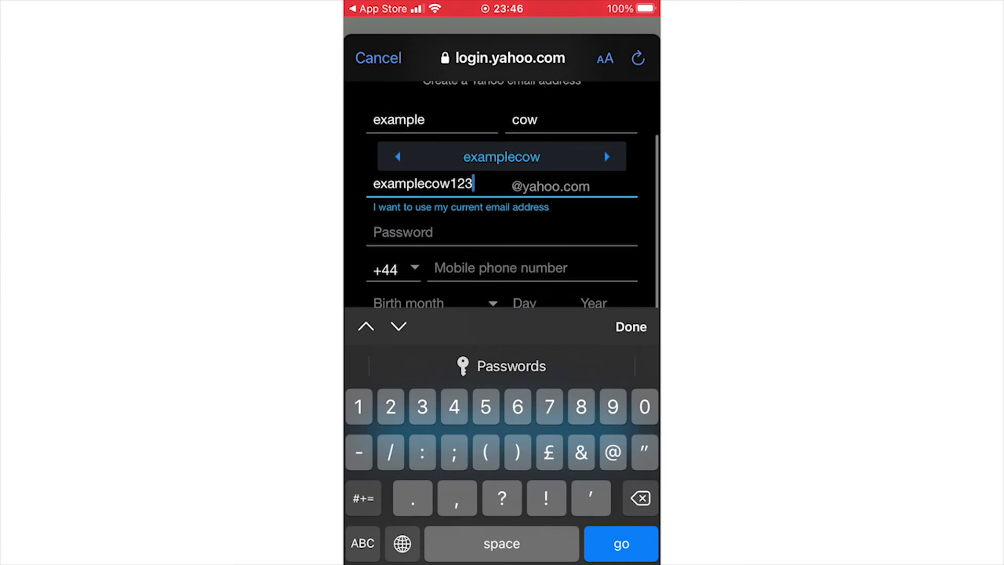
scroll("down", 3)
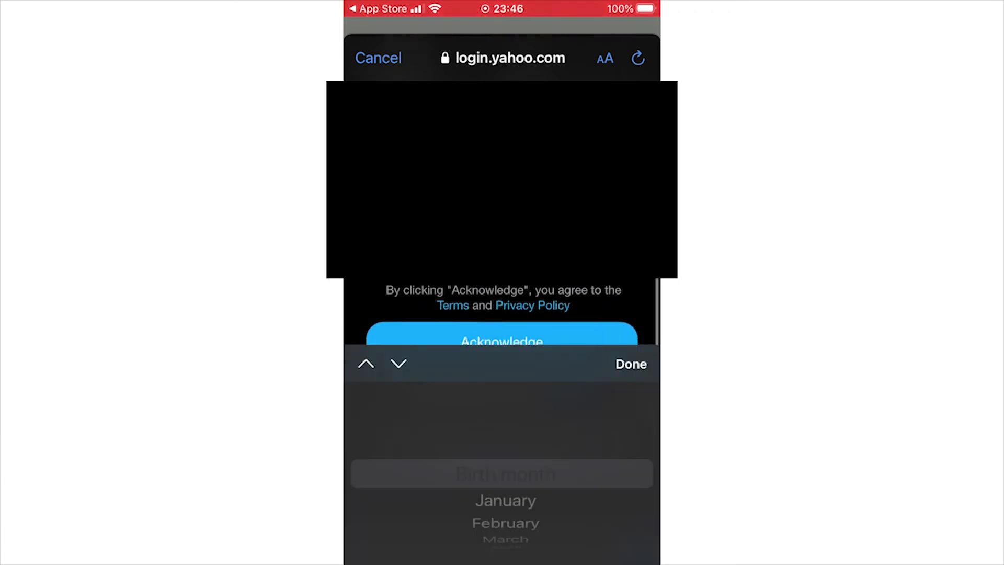
left_click(629, 364)
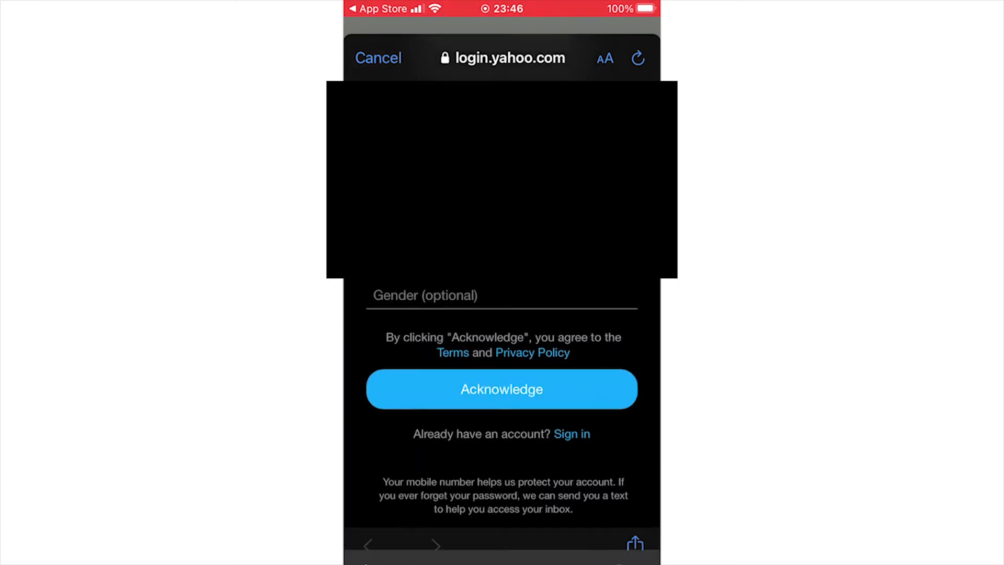
left_click(501, 295)
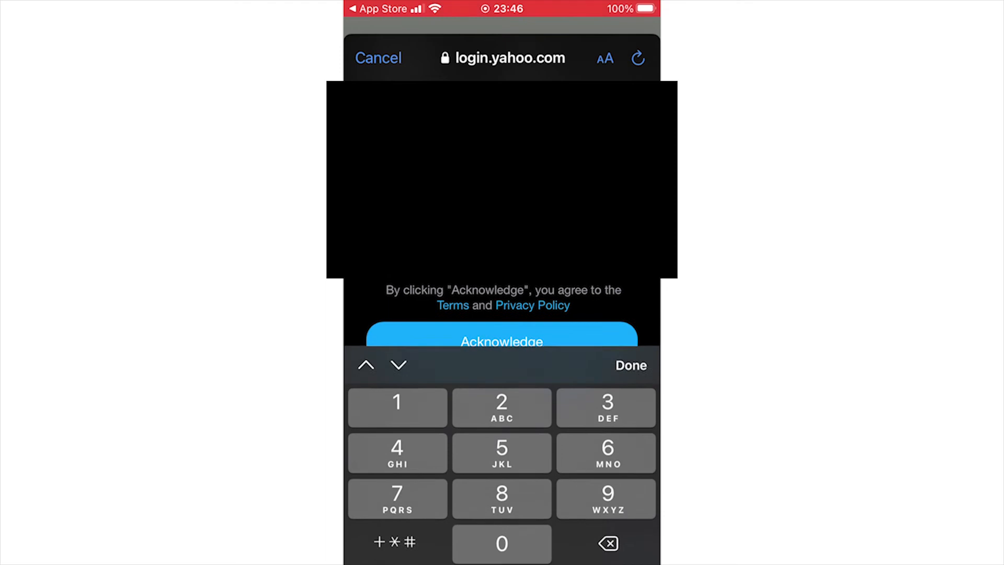
left_click(629, 365)
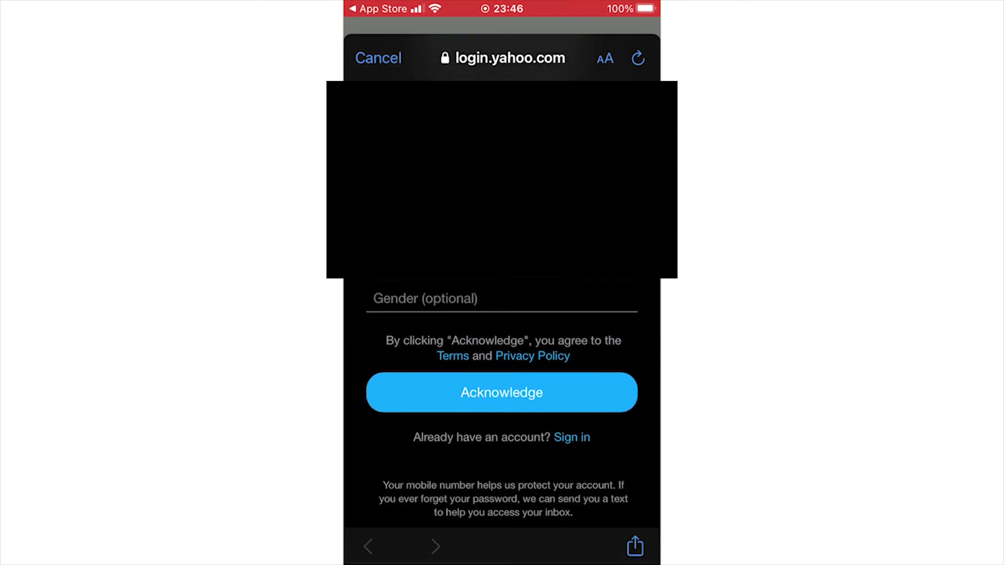
left_click(501, 298)
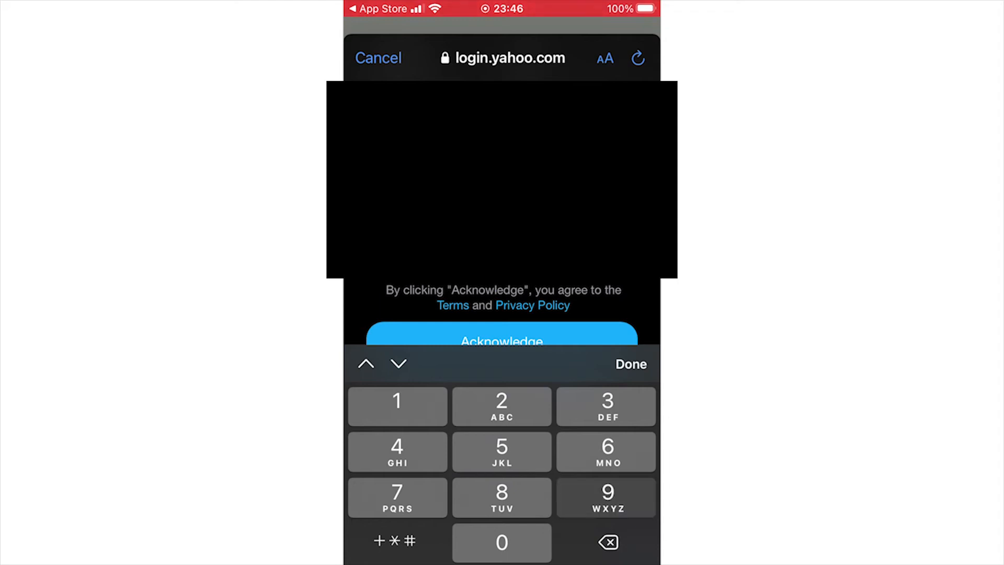
left_click(629, 364)
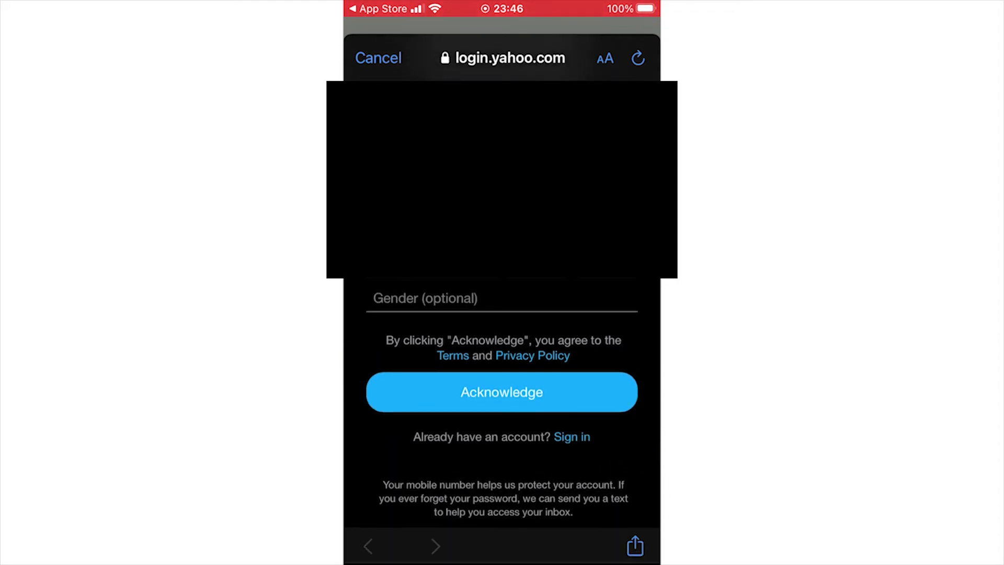
Set gender to Male and submit the new account form.
left_click(499, 298)
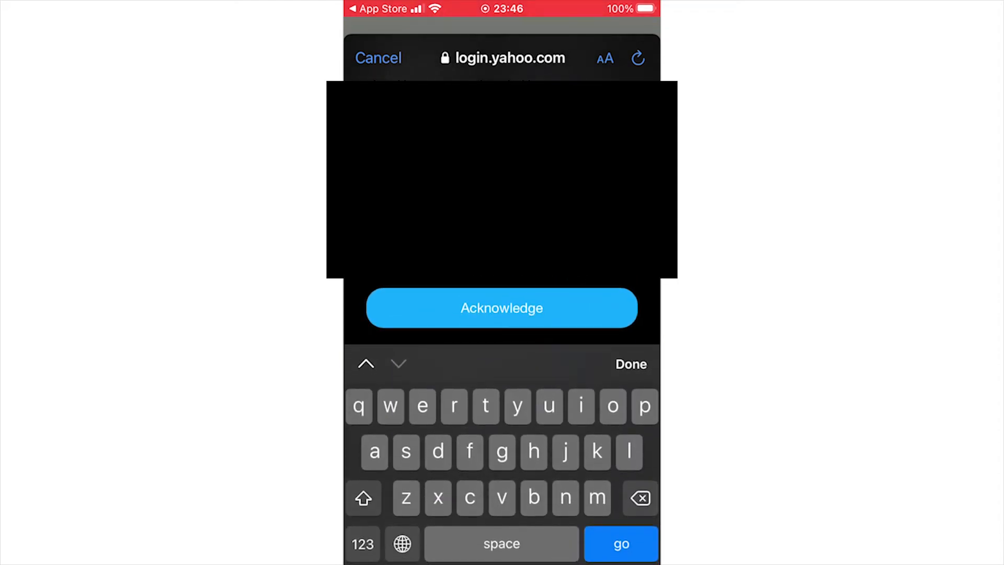
left_click(363, 498)
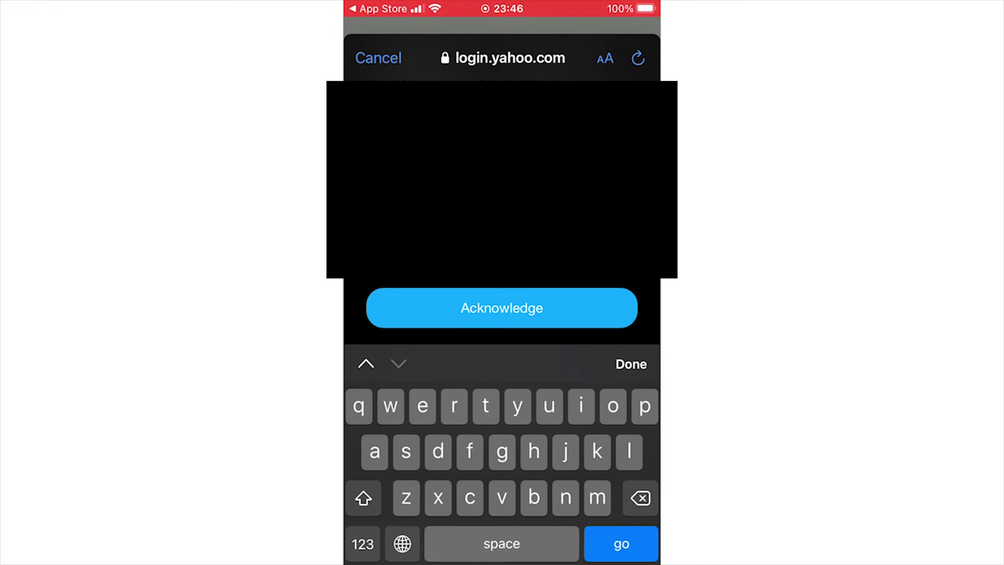
left_click(630, 363)
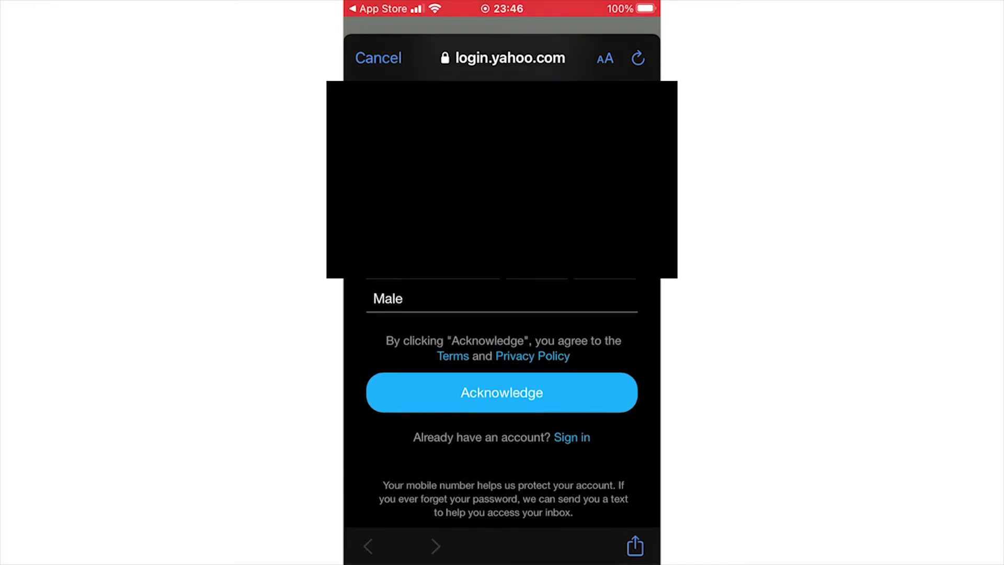
left_click(501, 392)
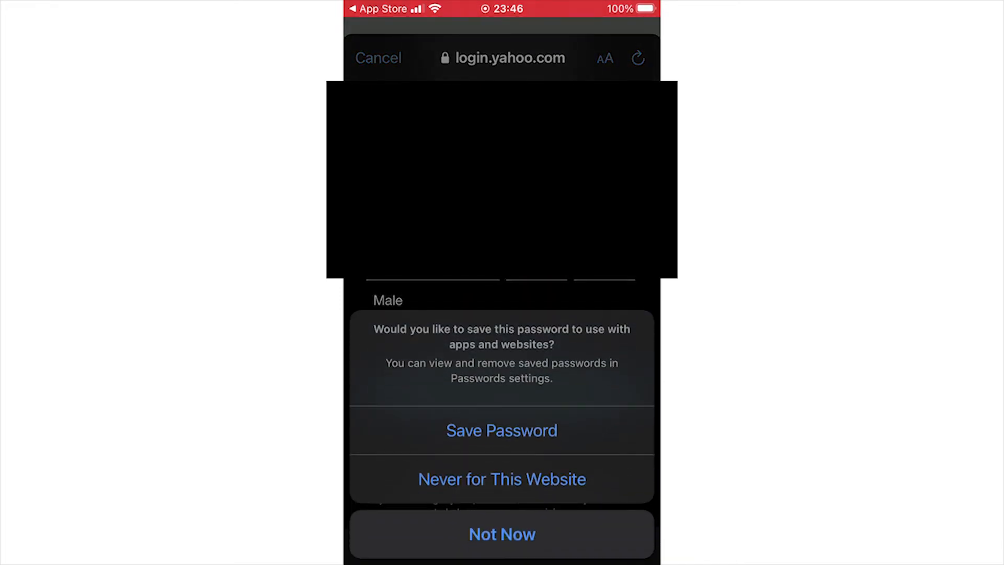
Decline saving the password with Not Now and continue to the phone verification page.
left_click(501, 534)
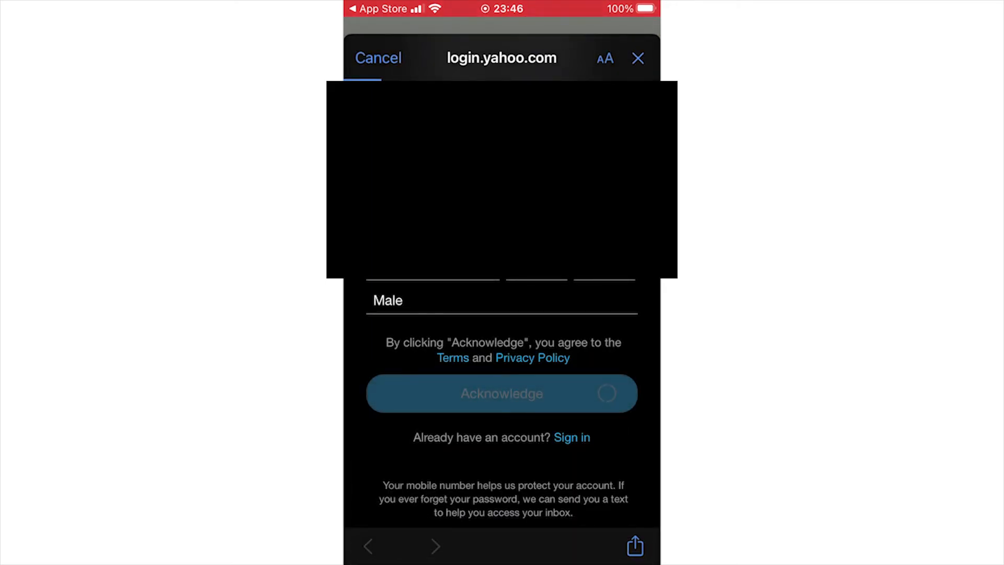
left_click(500, 393)
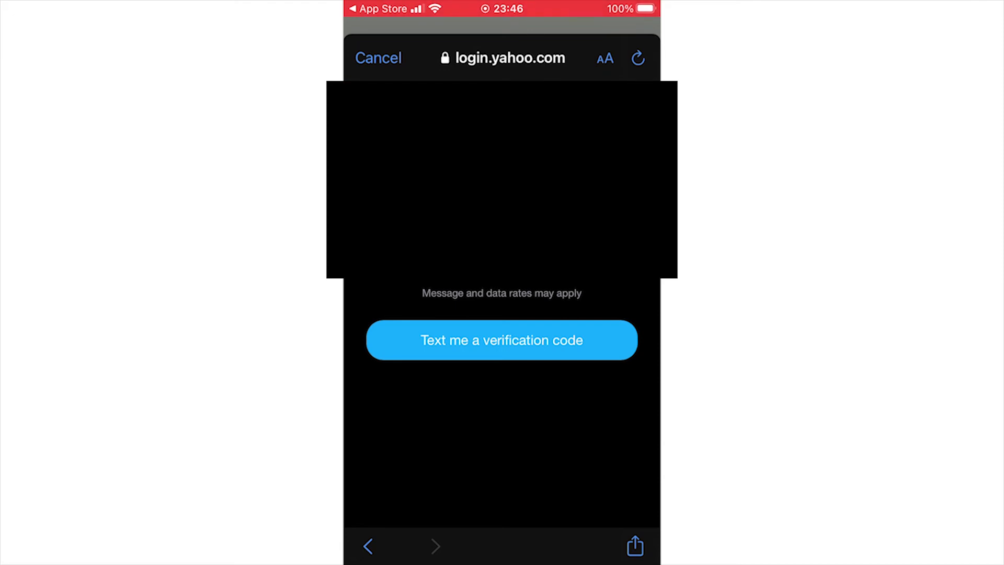
Request a texted code, enter it and verify so the account shows Success.
left_click(500, 339)
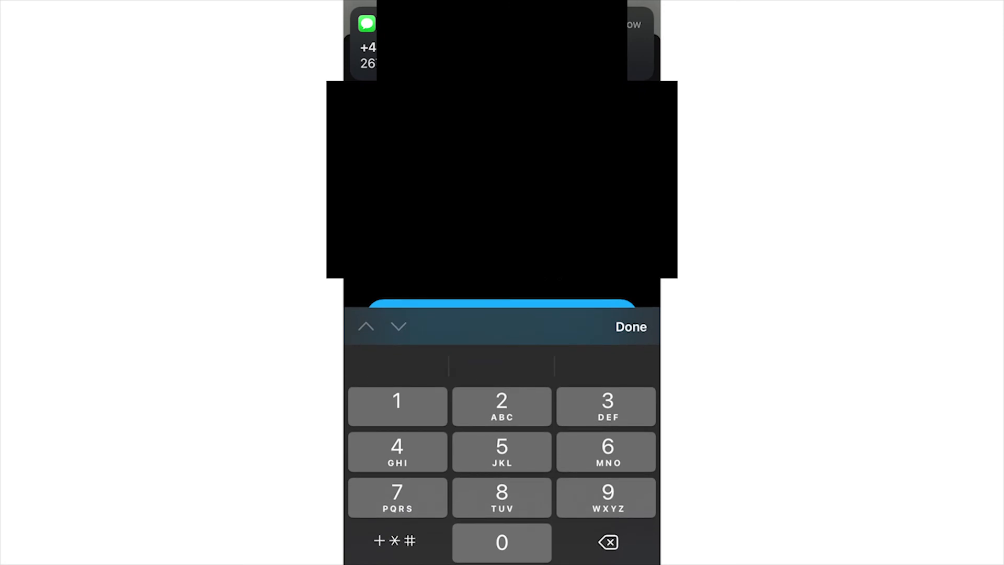
left_click(630, 327)
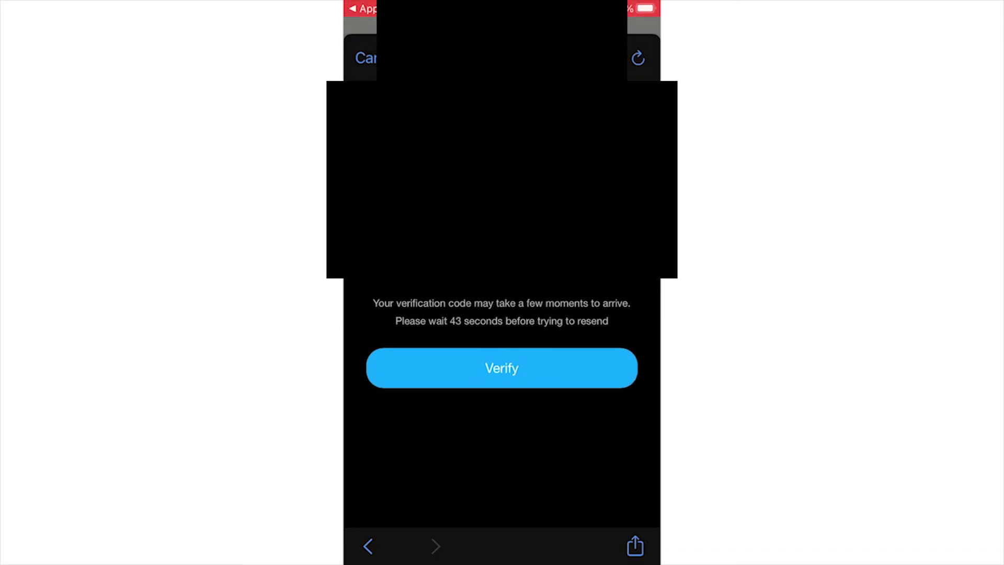
left_click(501, 367)
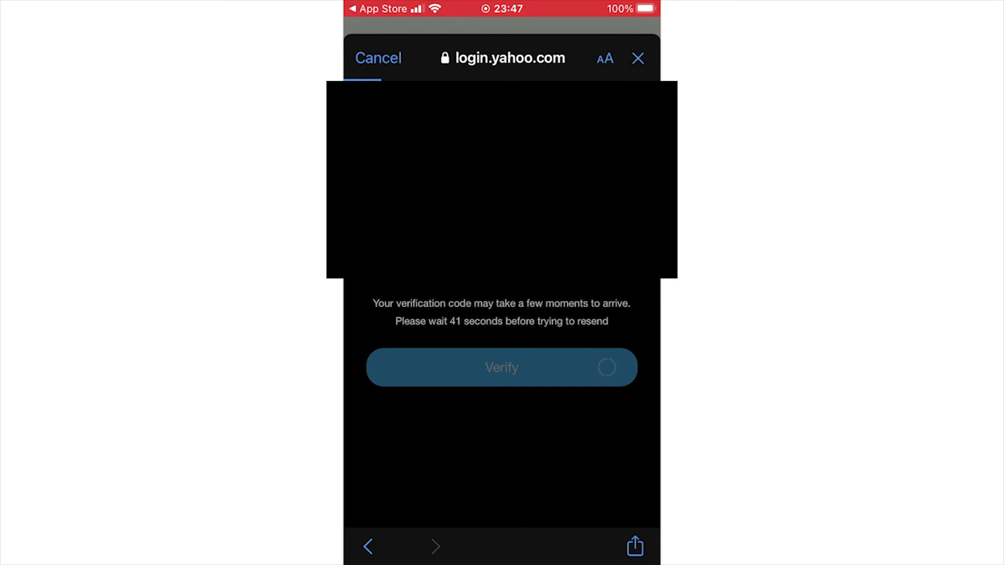
left_click(500, 367)
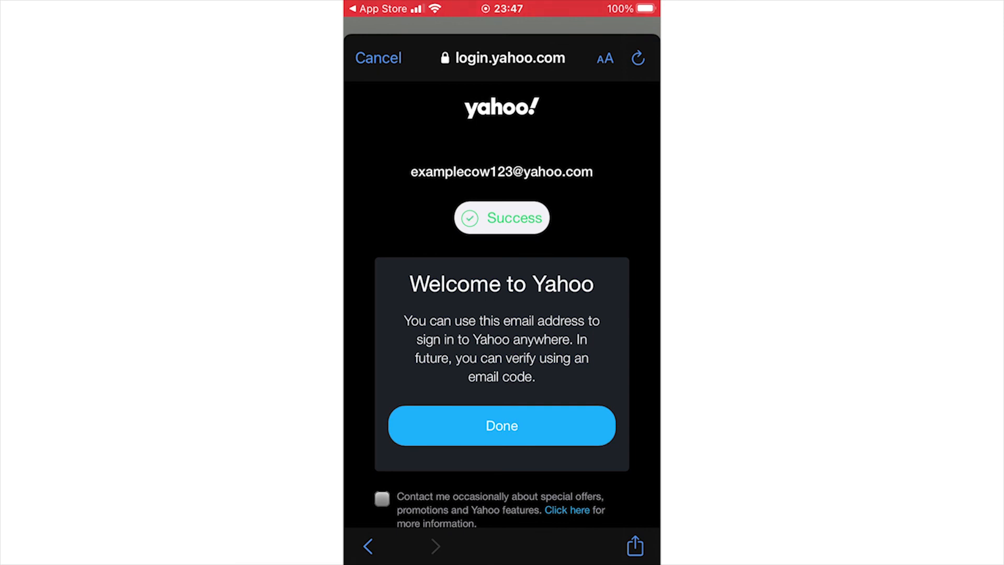
Dismiss the Welcome to Yahoo screen with Done, reaching the data consent notice.
scroll("up", 3)
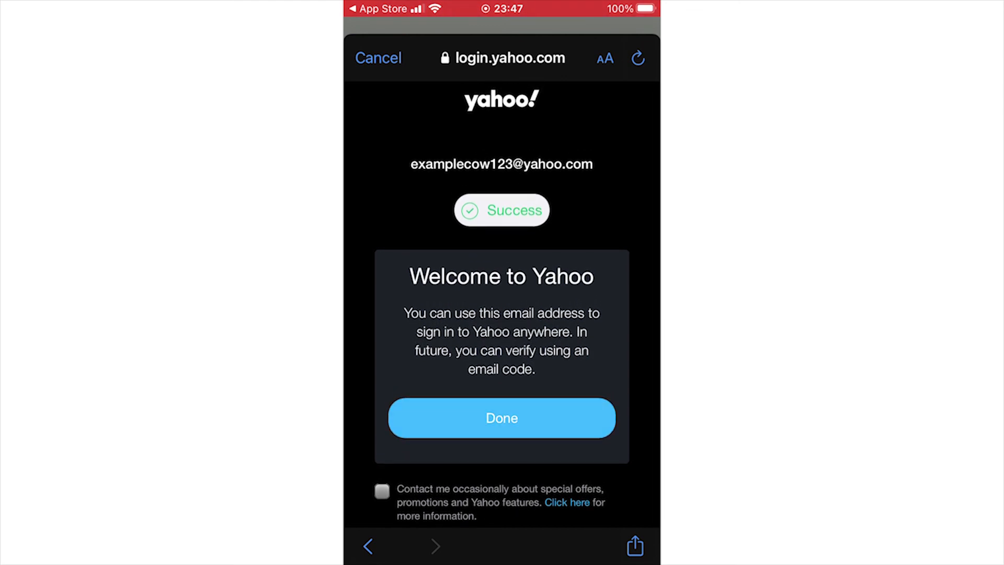
left_click(501, 417)
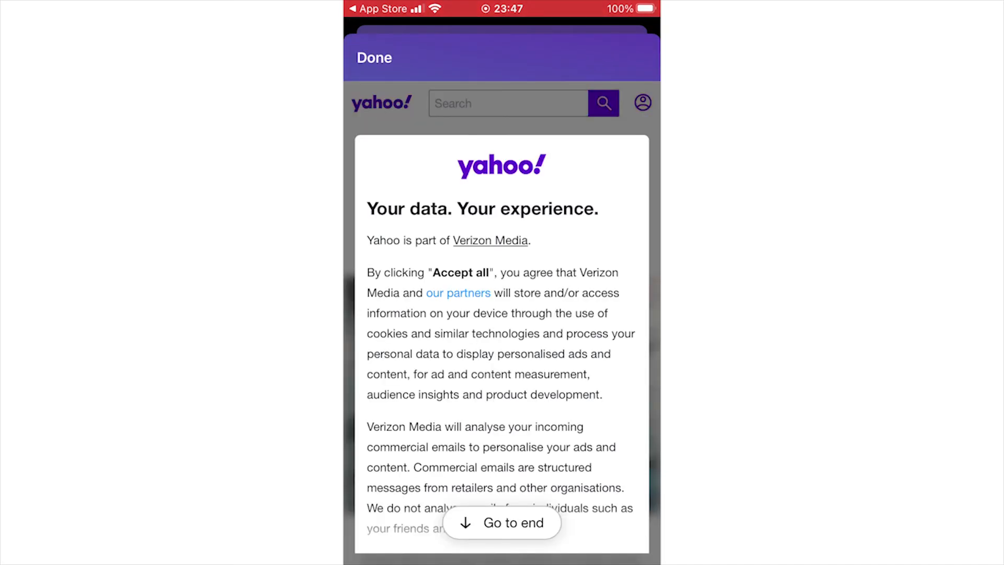
Scroll through the consent notice and accept with I agree, landing in the empty inbox.
scroll("down", 3)
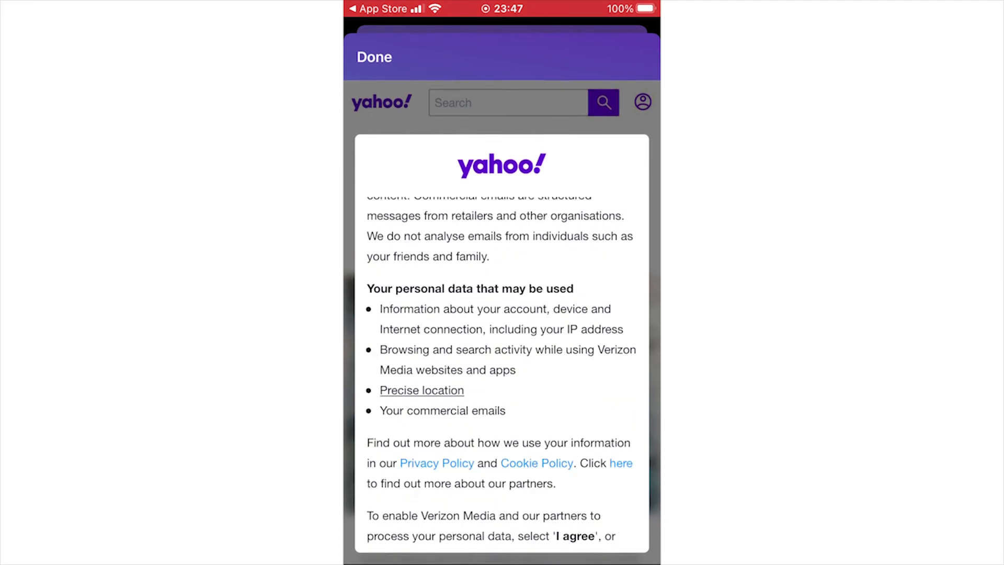
scroll("down", 3)
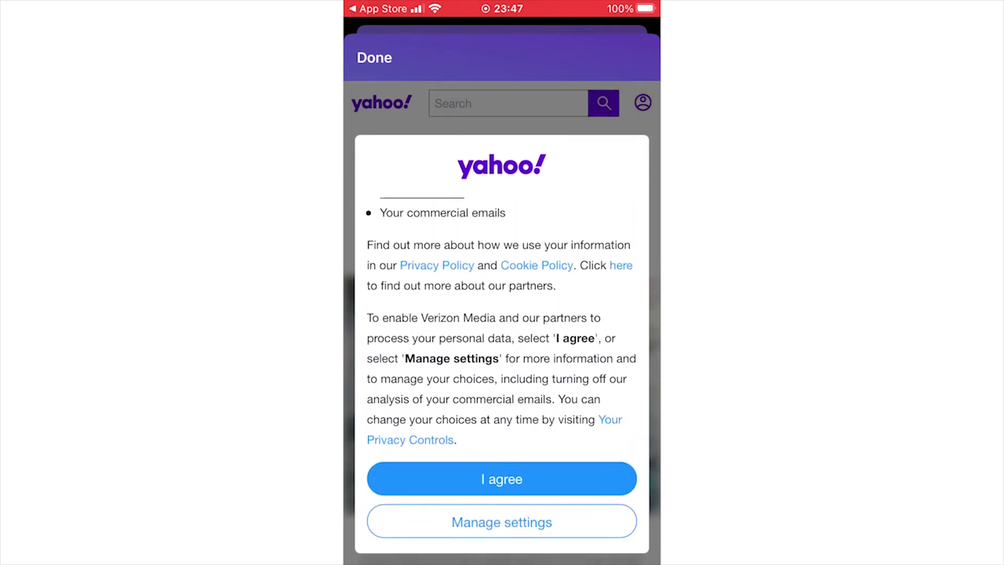
left_click(501, 478)
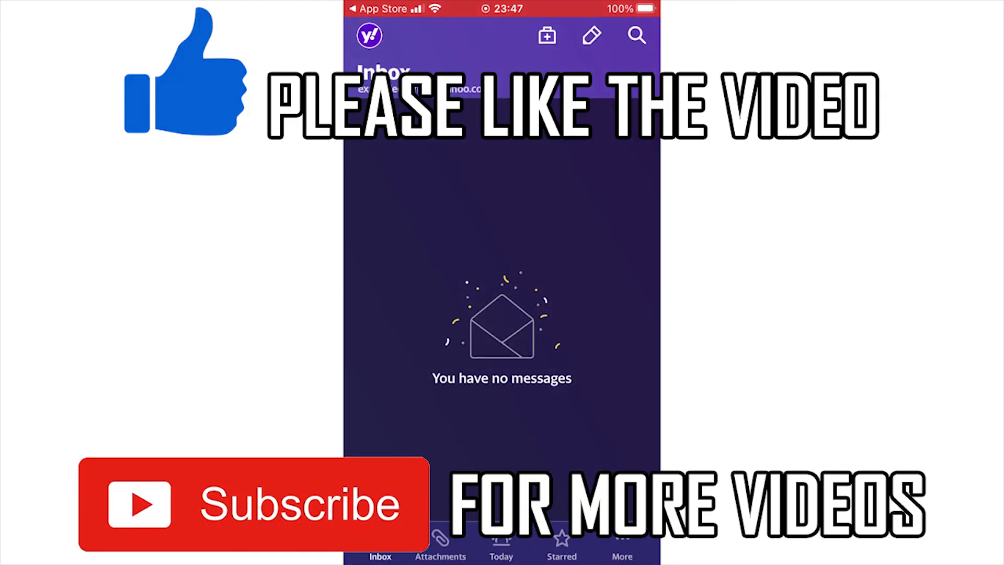